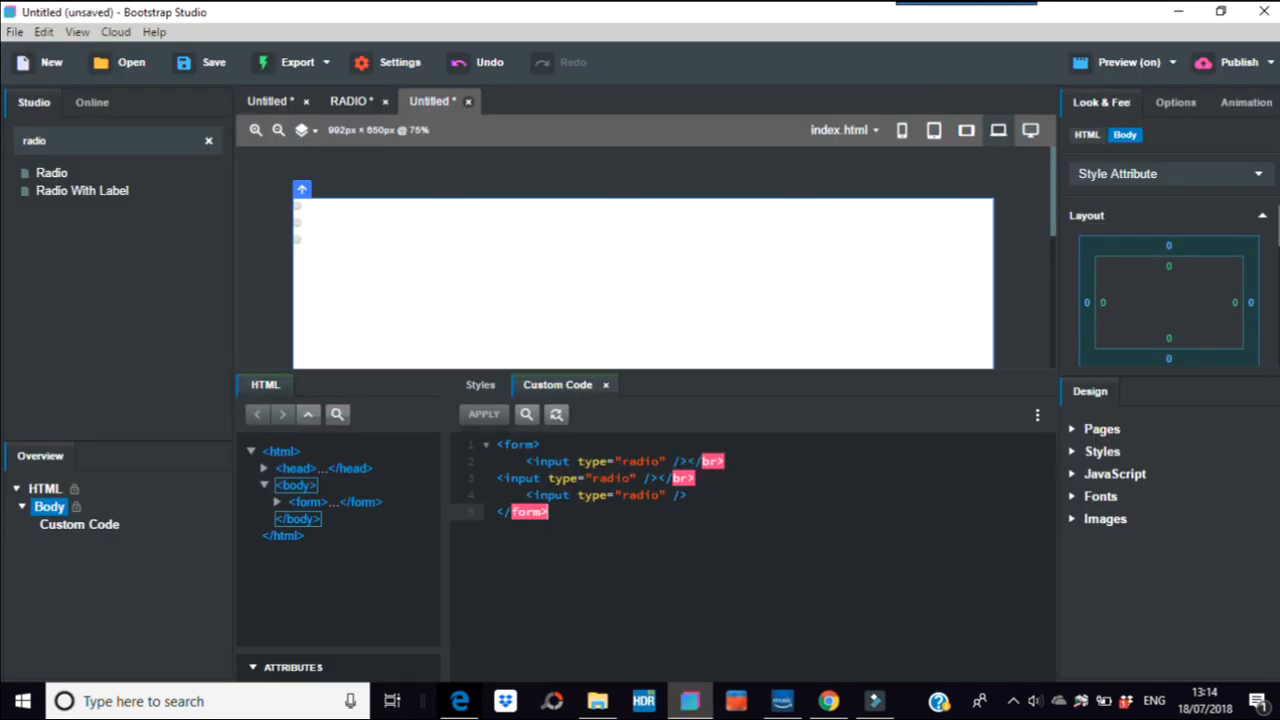
- Add a new empty CSS rule targeting the form element
click(480, 384)
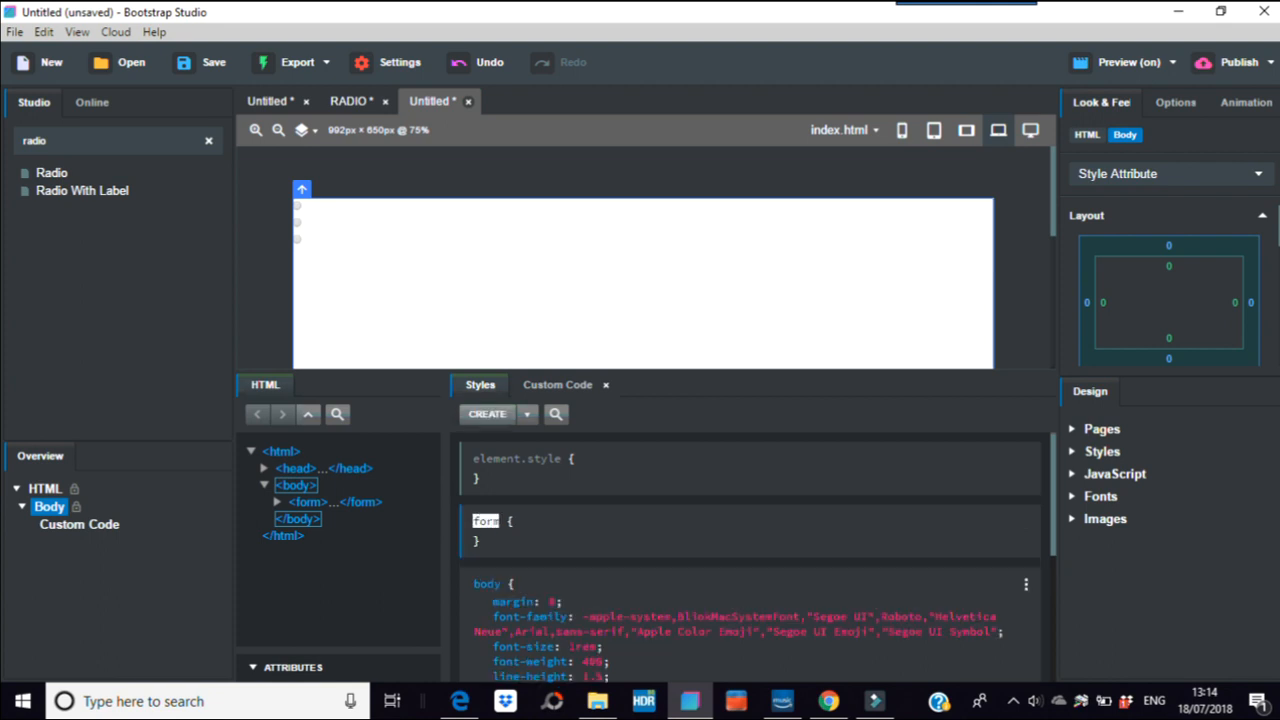
- Give the form rule a margin-left: auto property via the 'mar' autocomplete
click(490, 538)
text(mar)
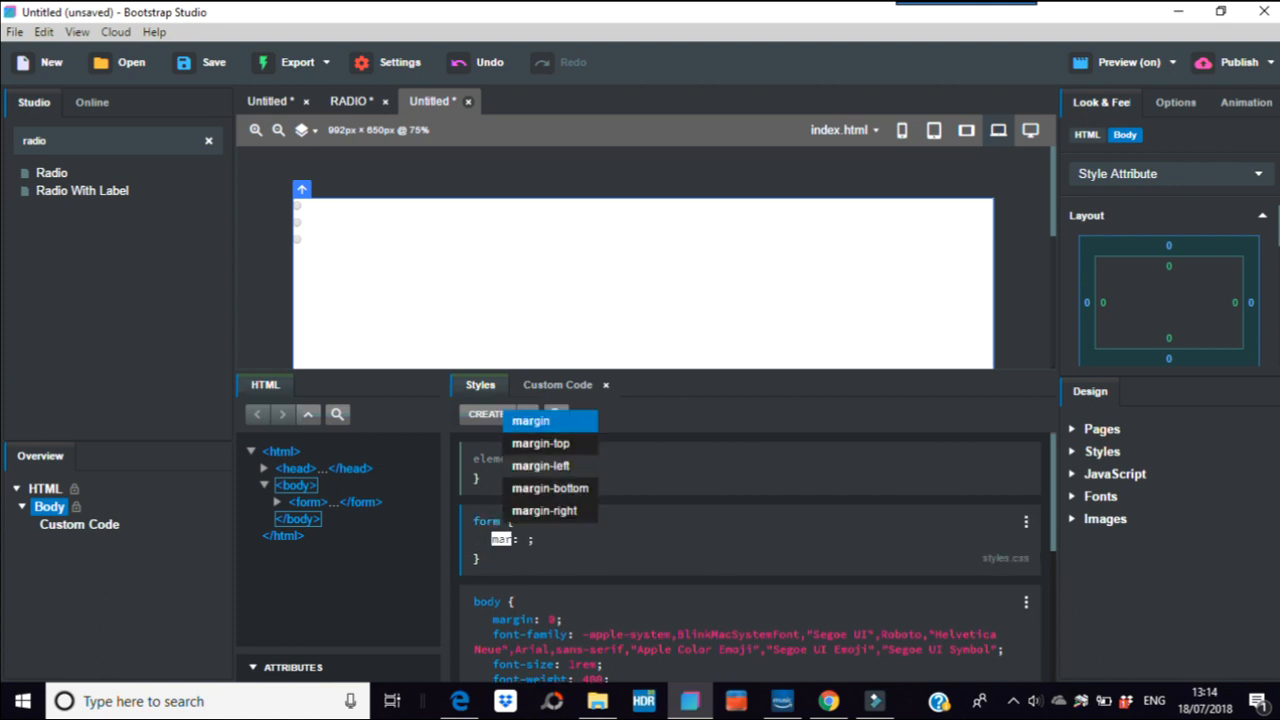
click(540, 464)
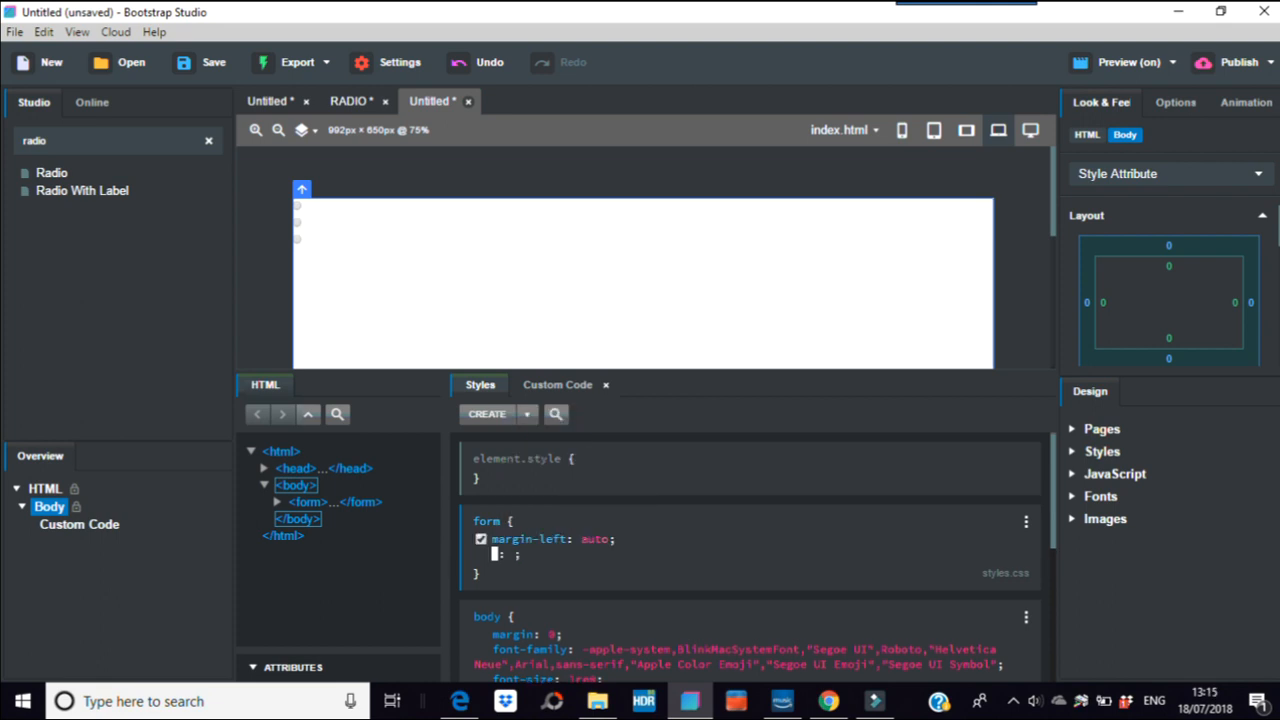
text(margin-right)
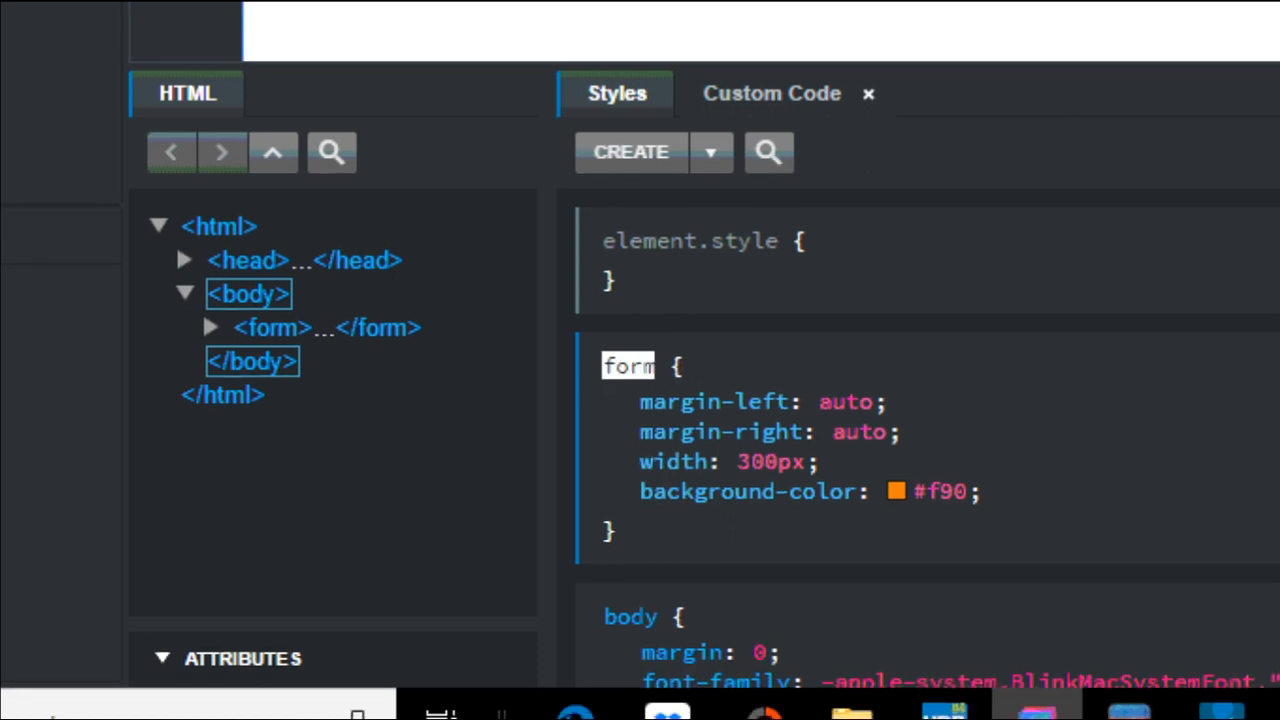
- Extend the rule's selector to 'form,input' so it also styles the inputs
text(,)
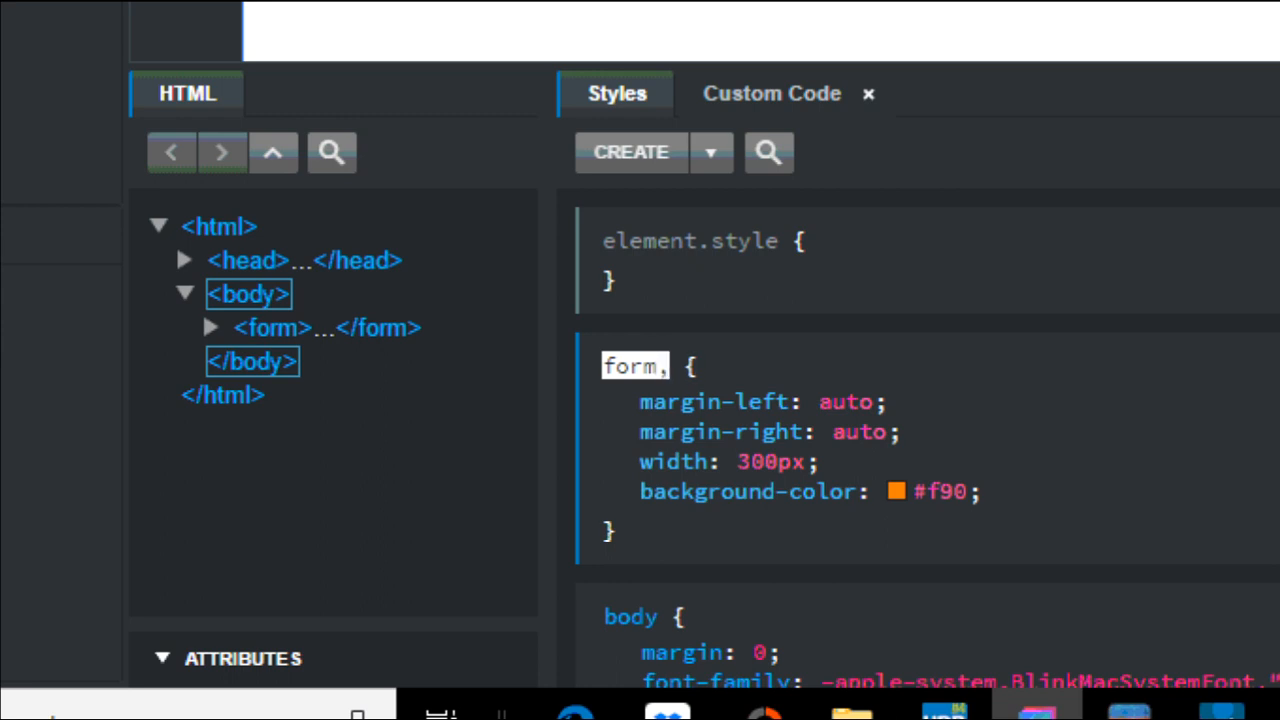
text(input)
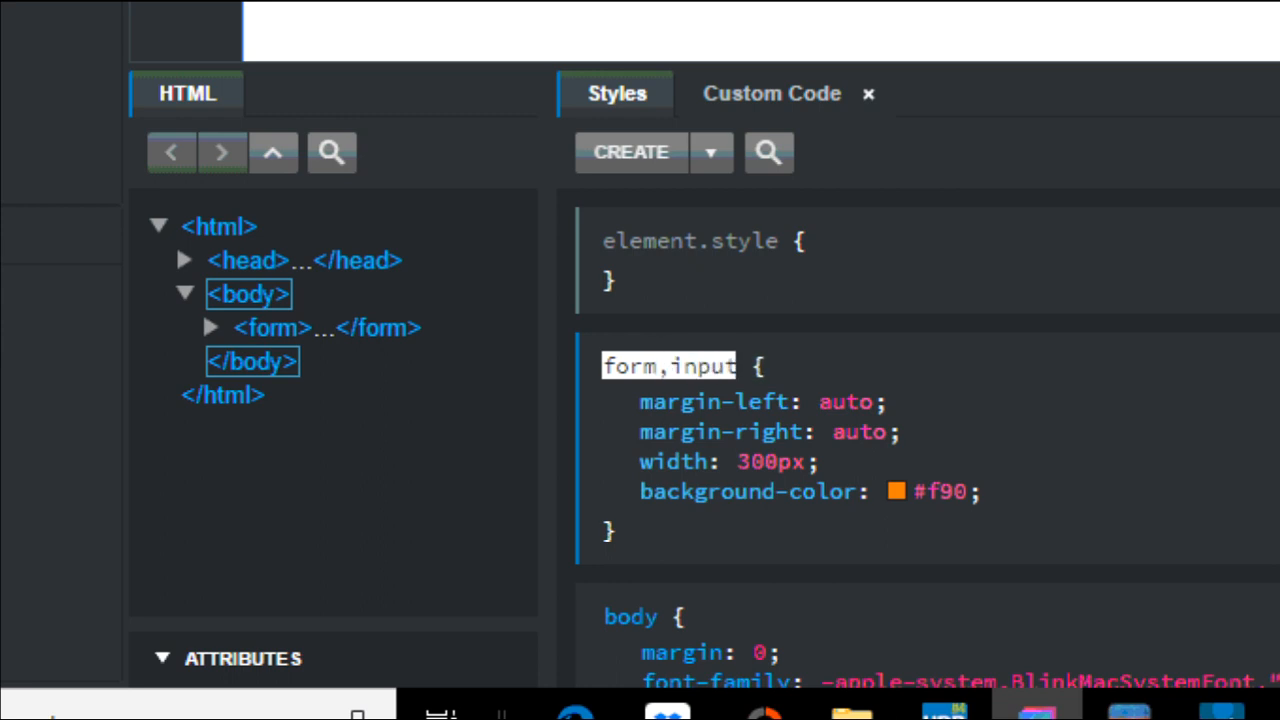